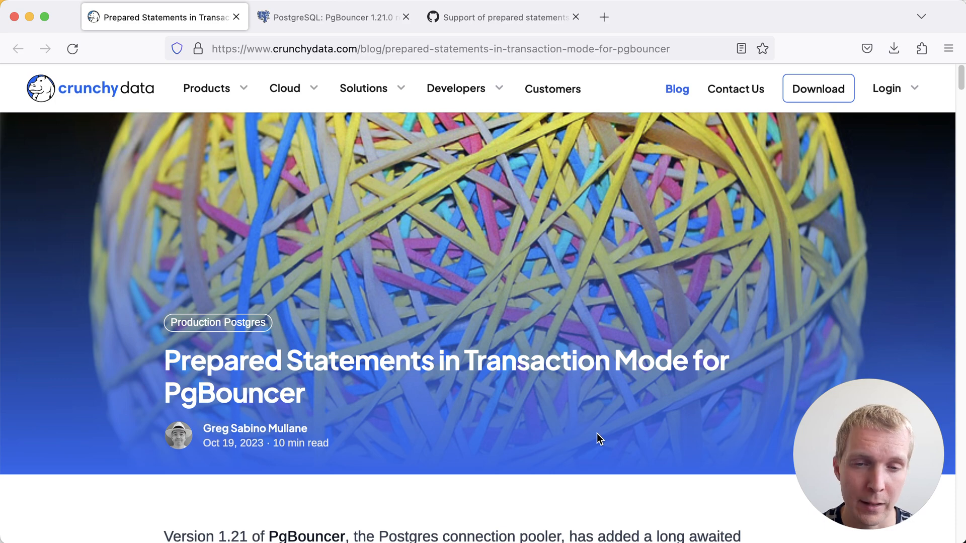
# Step: Read down past 'What are prepared statements?' to the 15-table self-join EXPLAIN timings
pyautogui.scroll(-3)
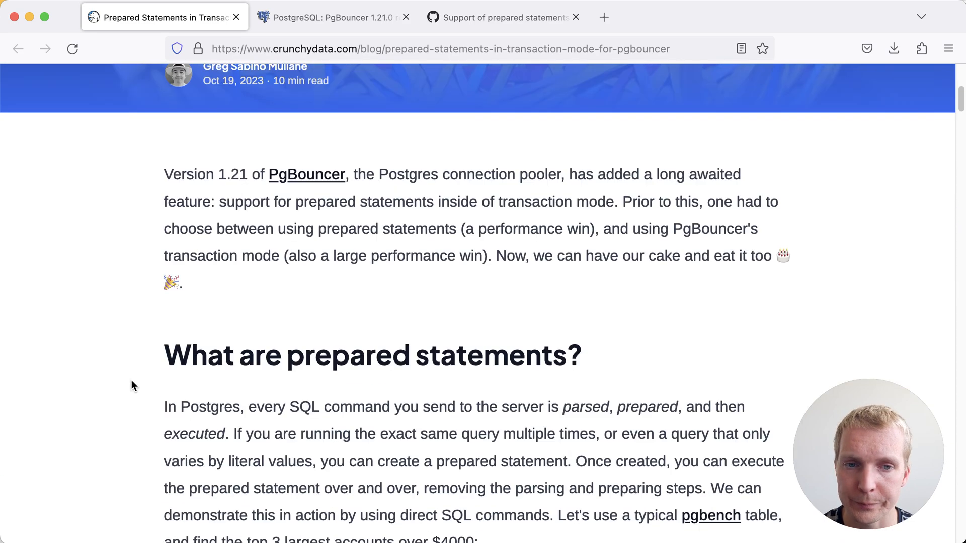
pyautogui.scroll(-3)
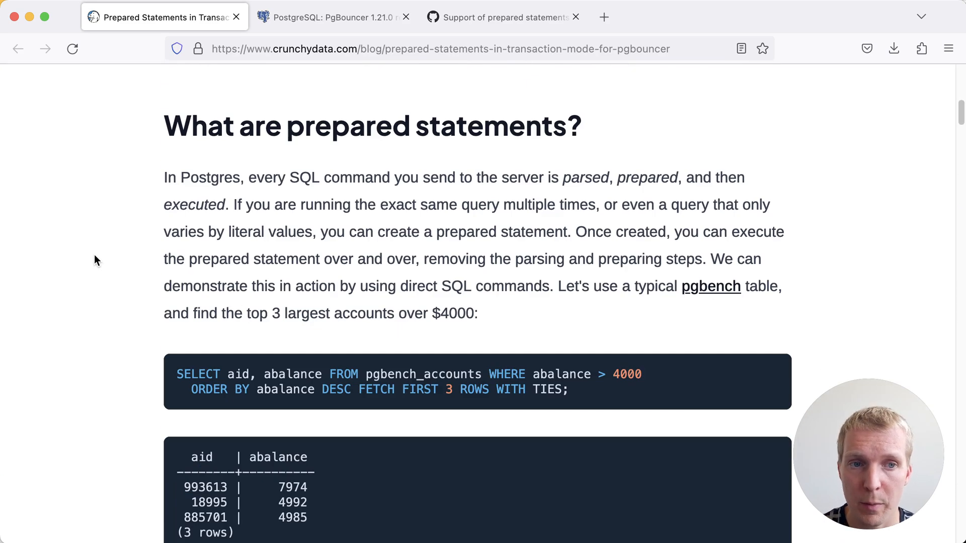
pyautogui.scroll(-3)
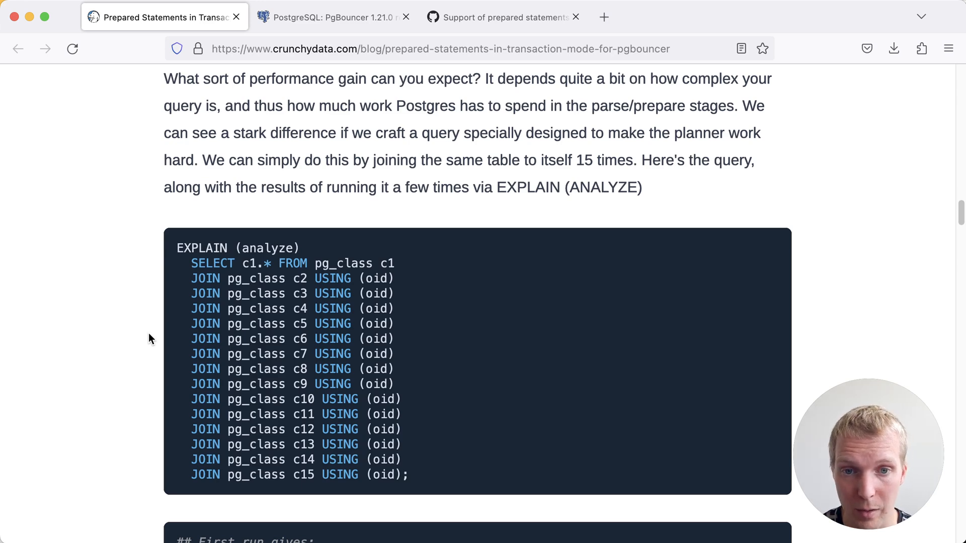
pyautogui.scroll(-3)
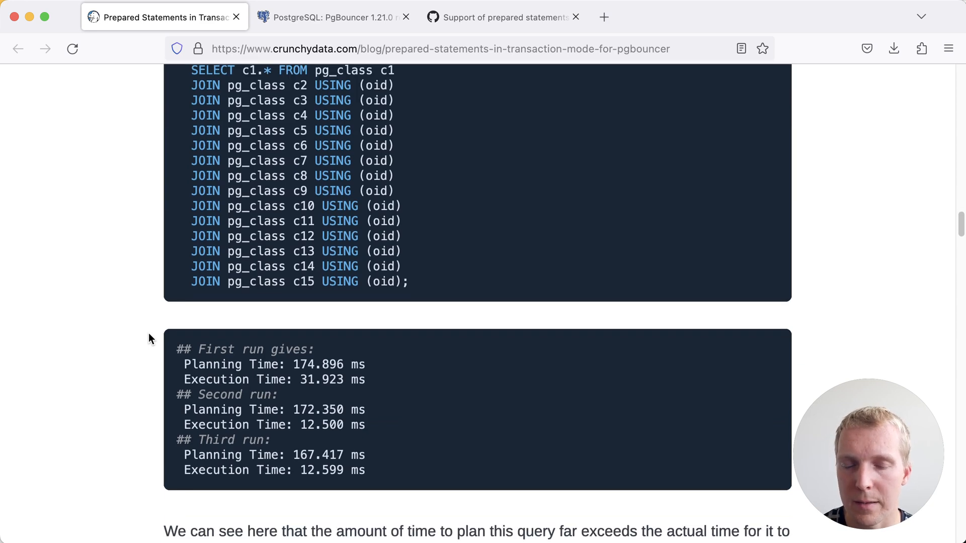
pyautogui.moveTo(194, 337)
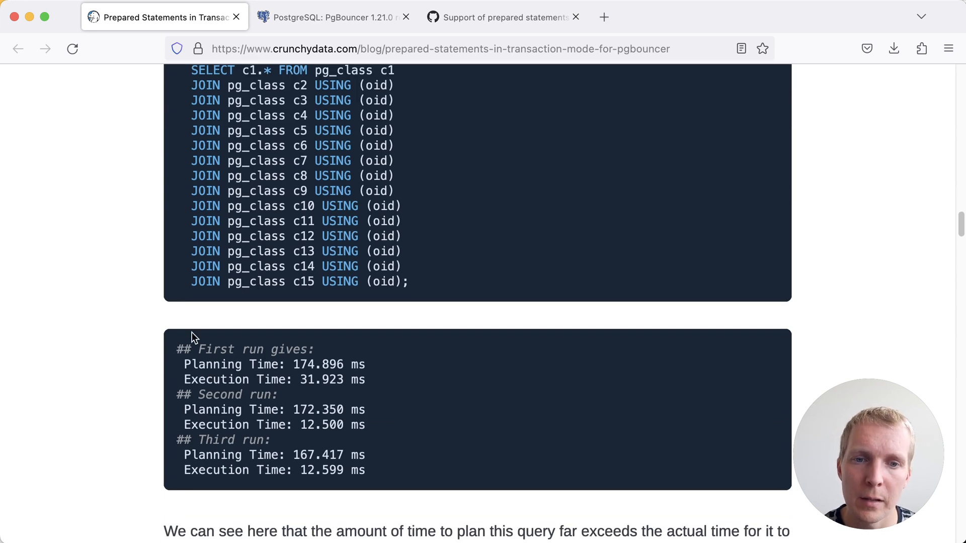
pyautogui.moveTo(382, 366)
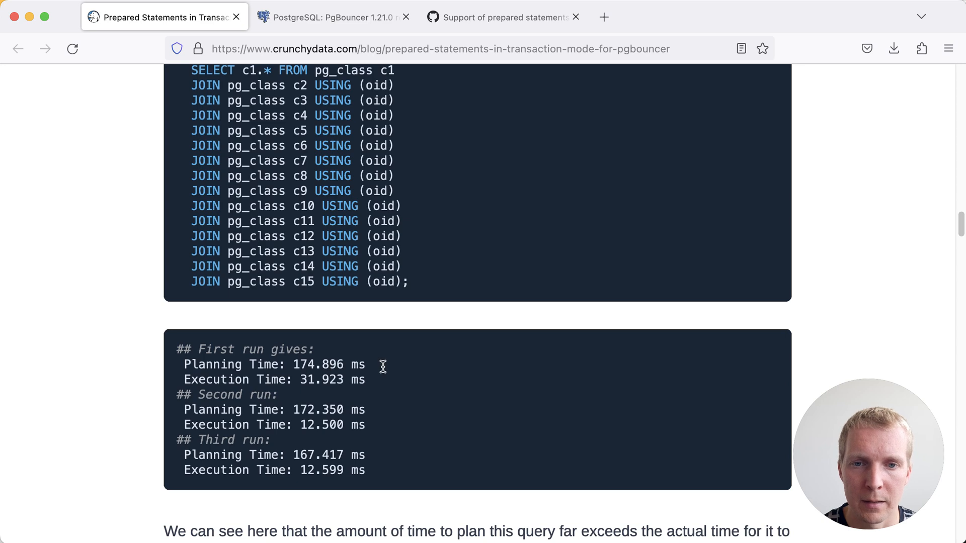
pyautogui.moveTo(456, 379)
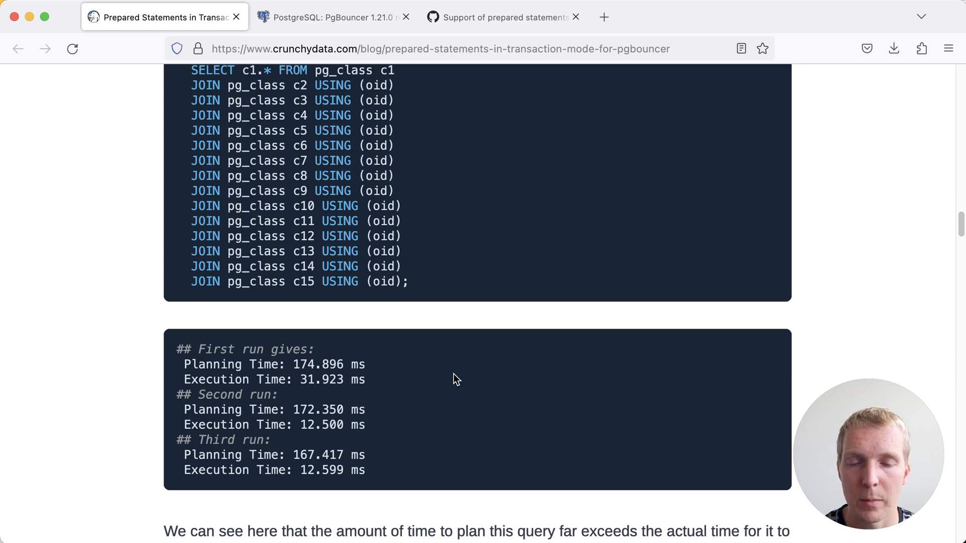
# Step: Read past the PREPARE/EXECUTE timings to 'Why prepared statements can be a problem in transaction mode'
pyautogui.scroll(-3)
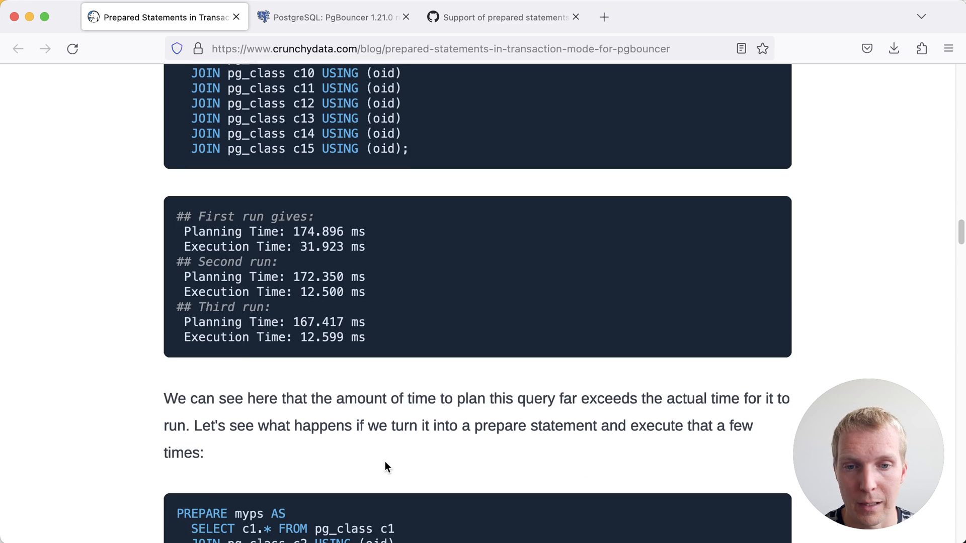
pyautogui.scroll(-3)
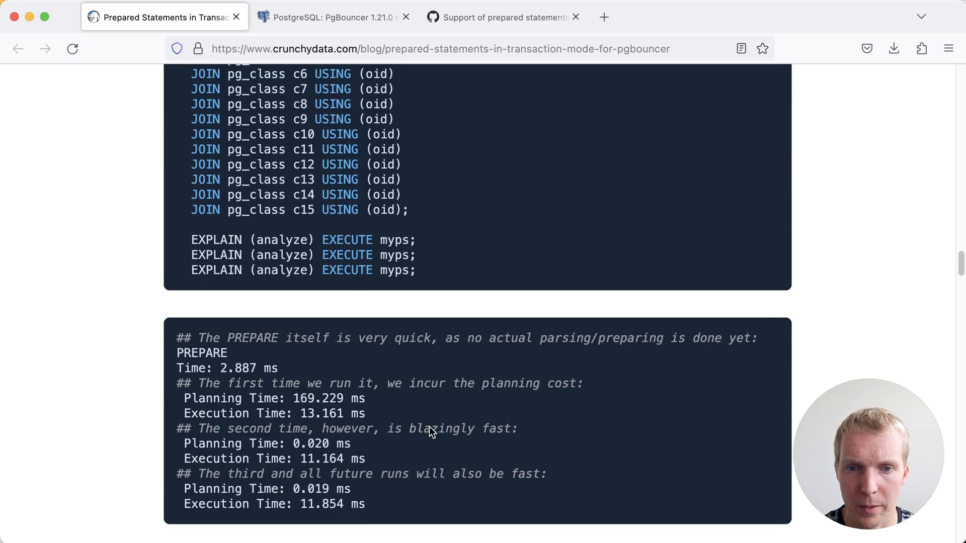
pyautogui.scroll(-3)
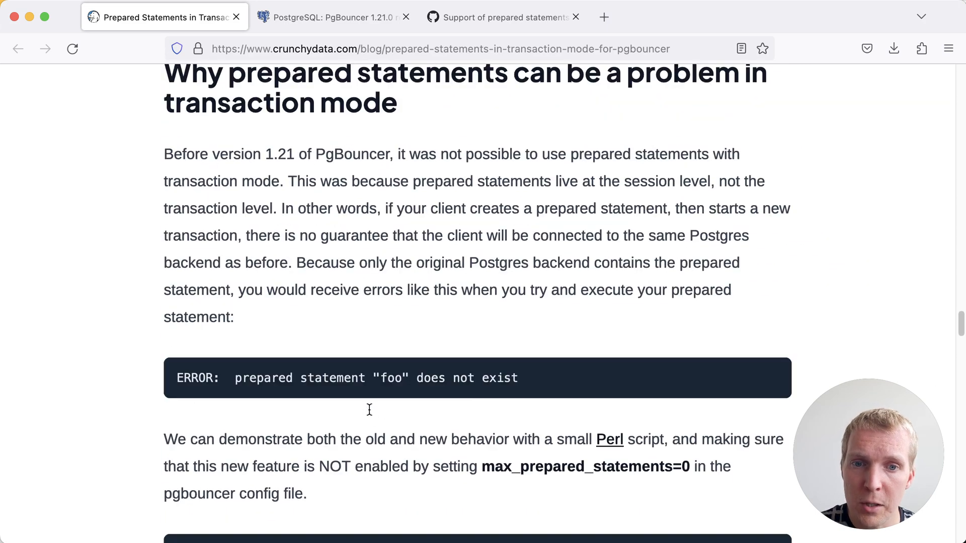
pyautogui.scroll(-3)
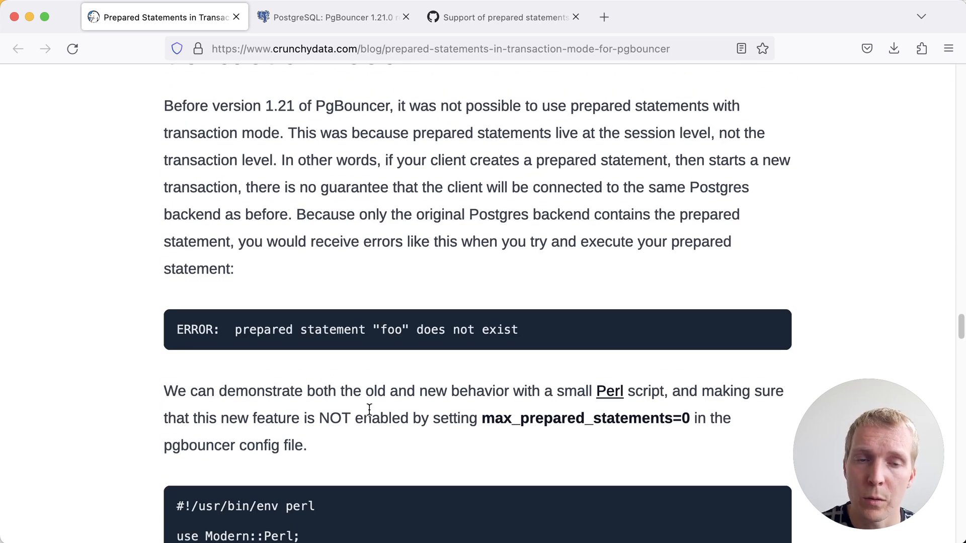
pyautogui.moveTo(395, 372)
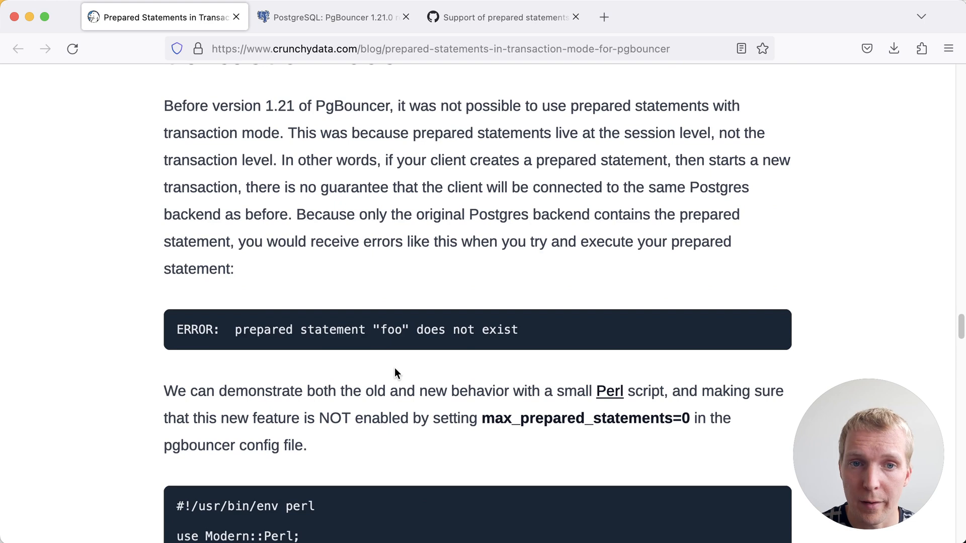
pyautogui.moveTo(446, 346)
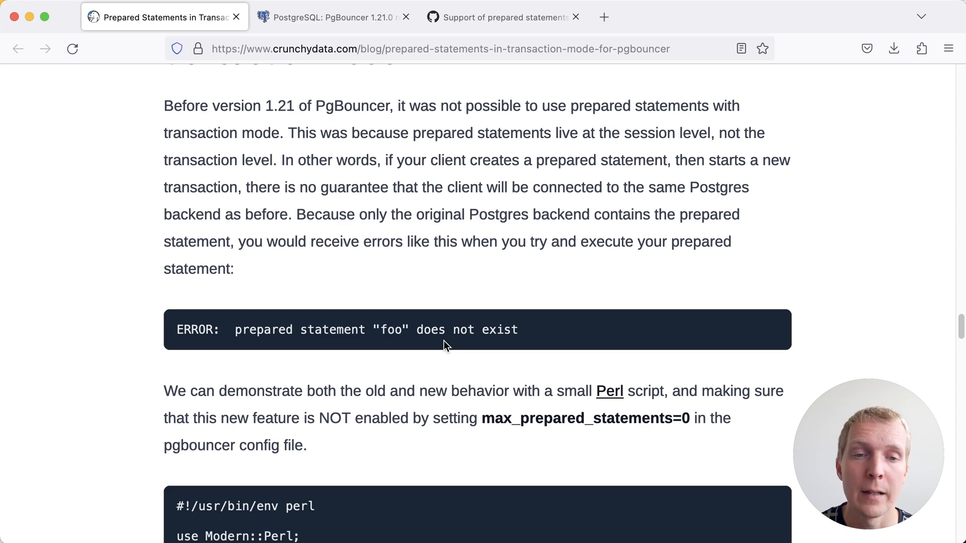
# Step: Read the successful max_prepared_statements = 10 script output down to the 'No errors!' paragraph
pyautogui.scroll(-3)
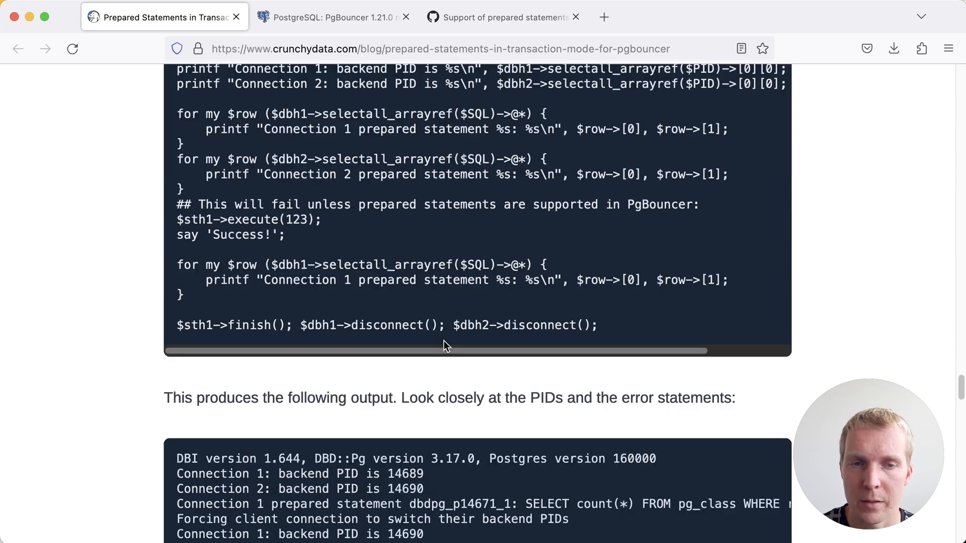
pyautogui.scroll(-3)
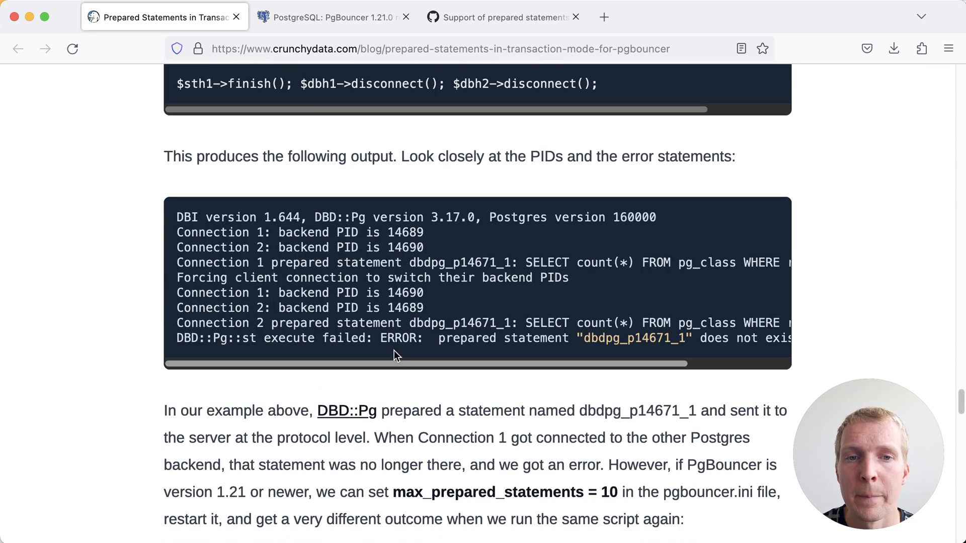
pyautogui.moveTo(389, 384)
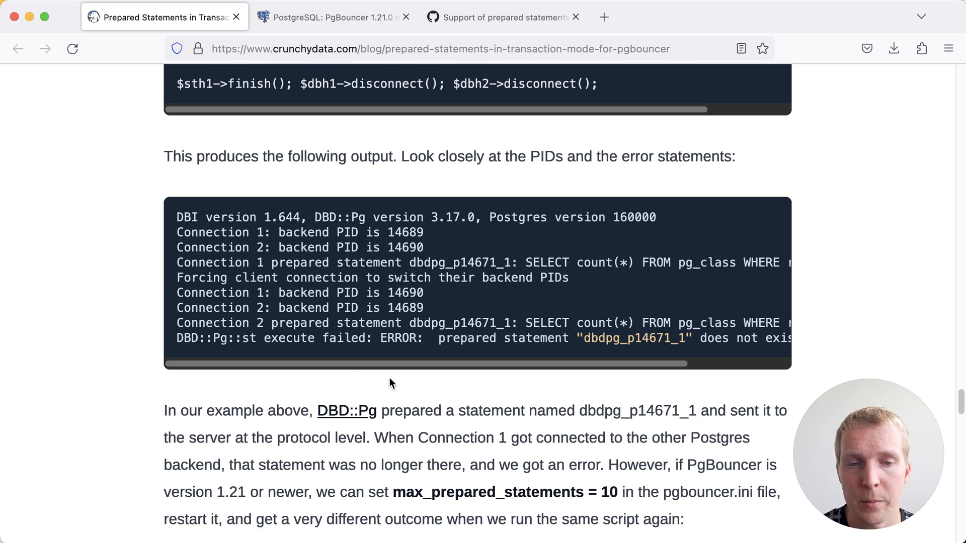
pyautogui.hscroll(3)
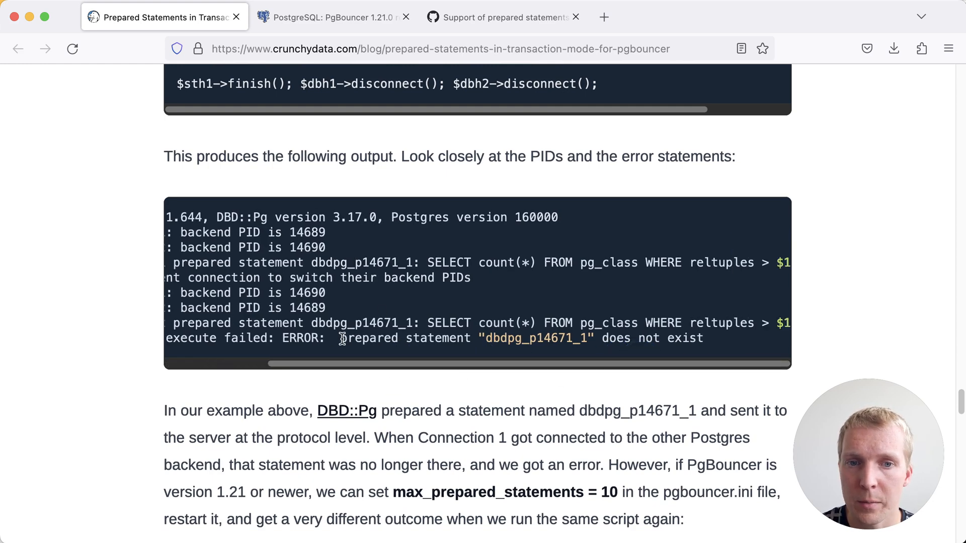
pyautogui.scroll(-3)
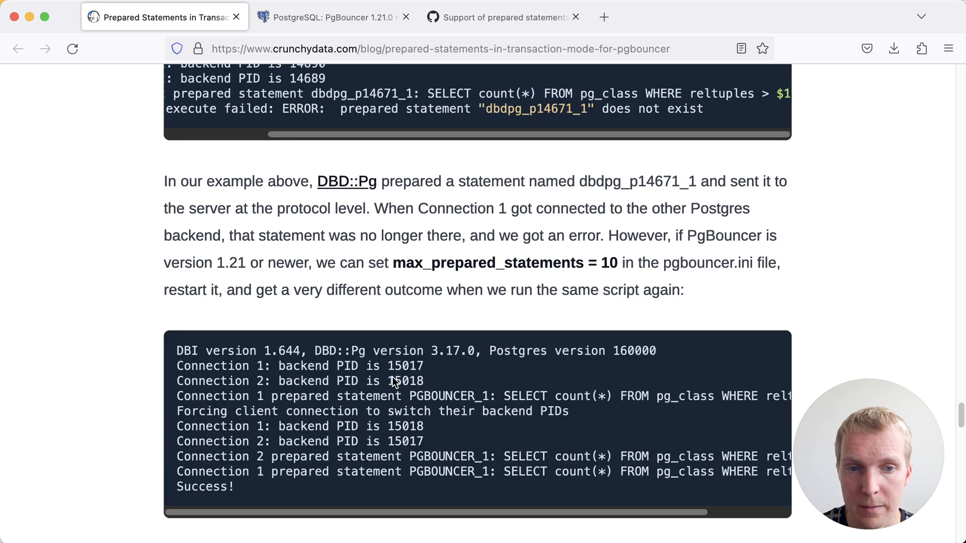
pyautogui.moveTo(259, 281)
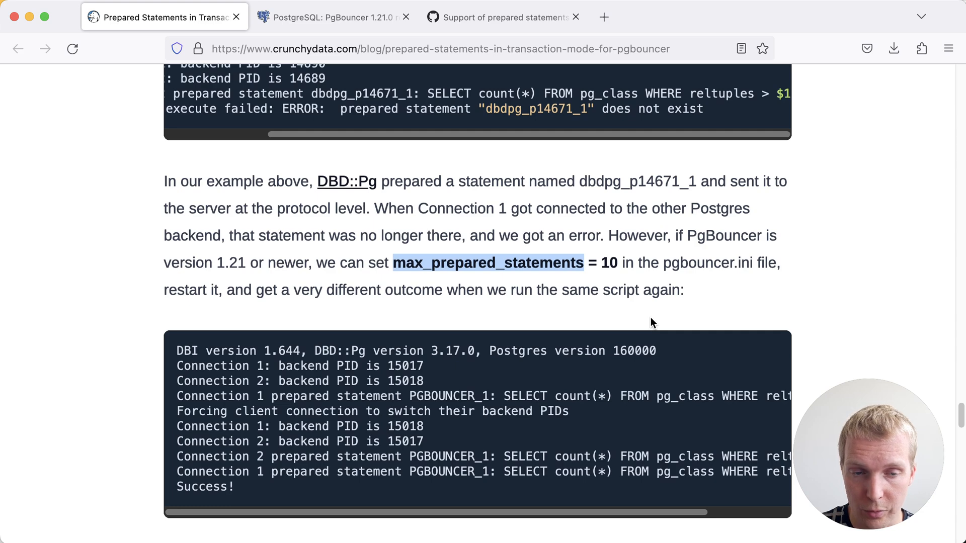
pyautogui.moveTo(630, 284)
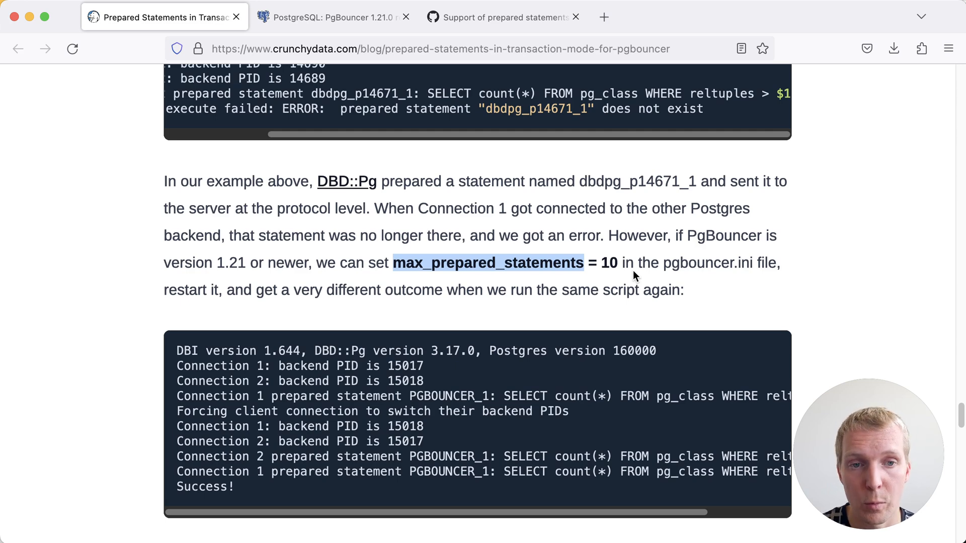
pyautogui.moveTo(566, 279)
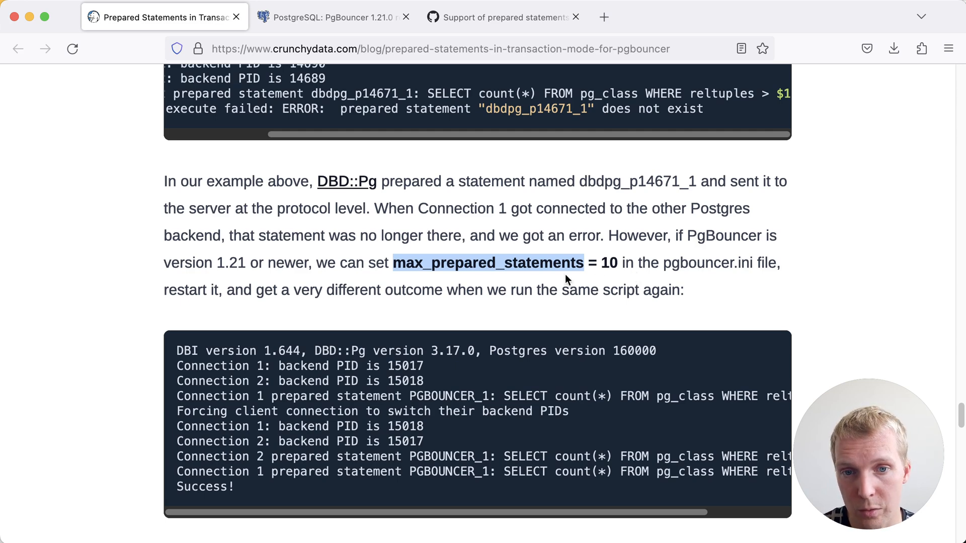
pyautogui.scroll(-3)
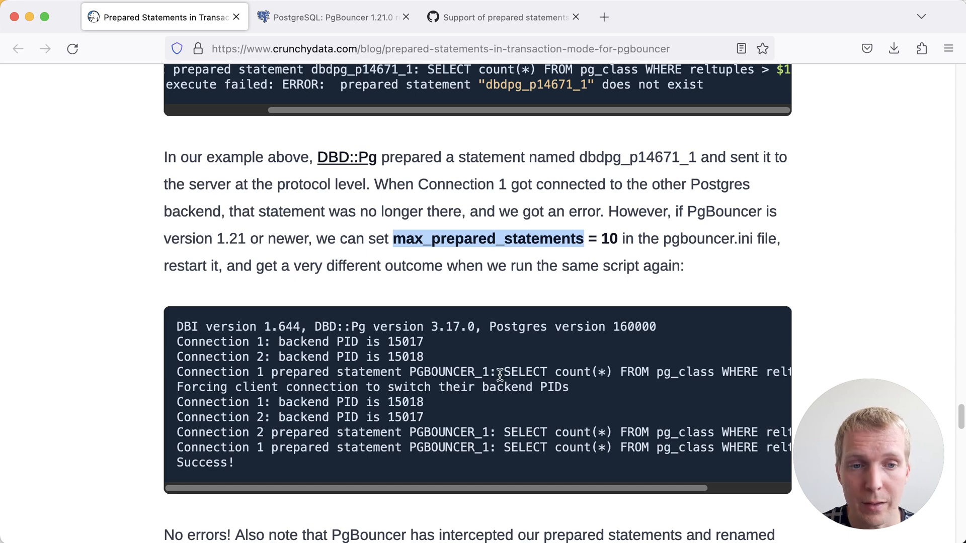
pyautogui.scroll(-3)
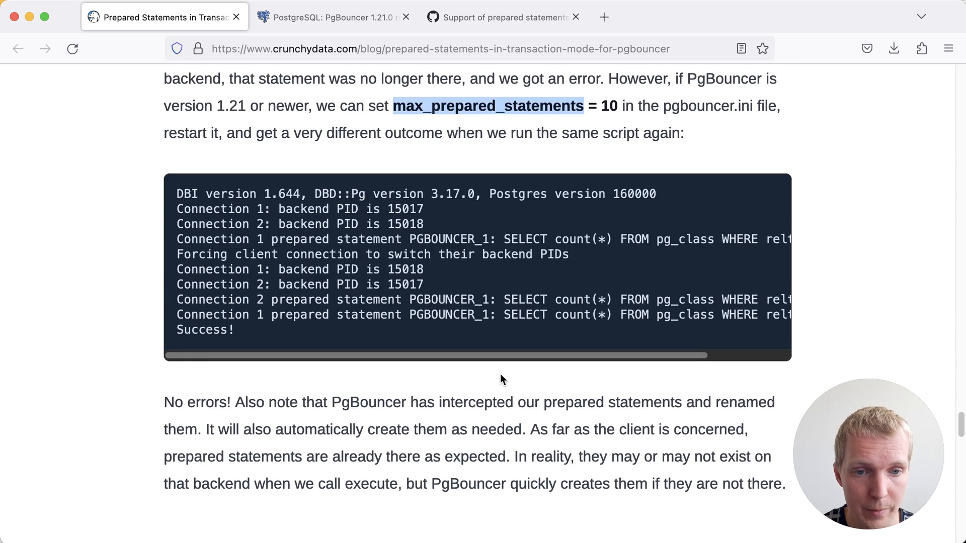
# Step: Scroll down to the 'Caveat one: only protocol level things' heading
pyautogui.scroll(-3)
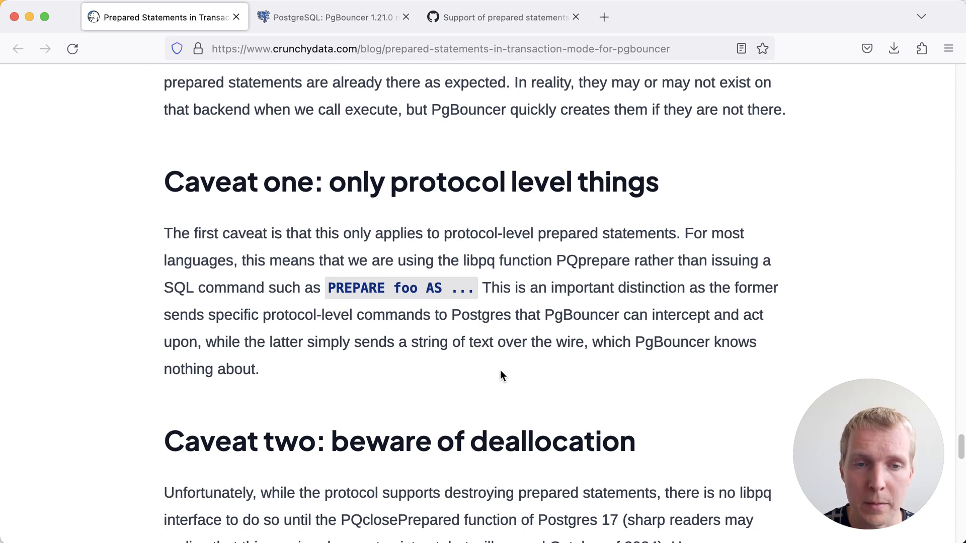
pyautogui.moveTo(540, 278)
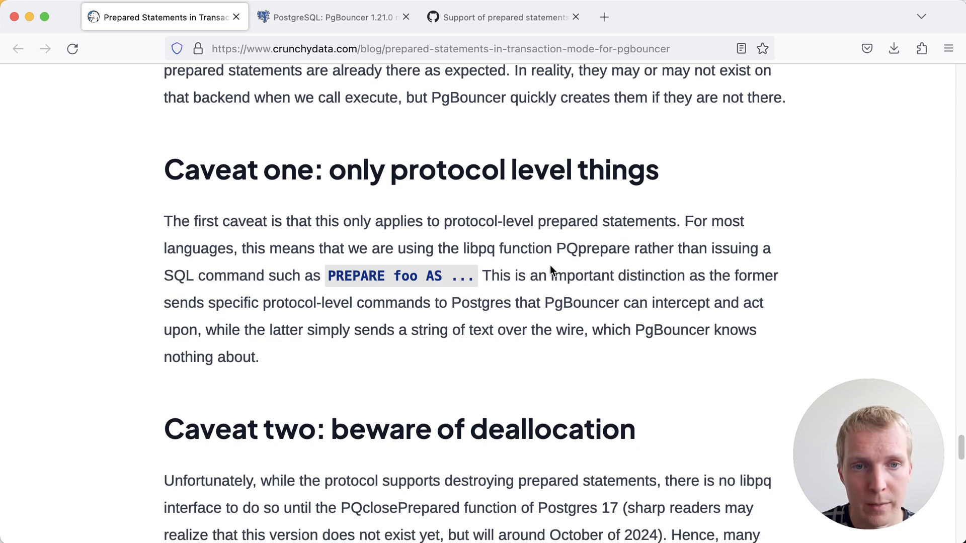
pyautogui.scroll(-3)
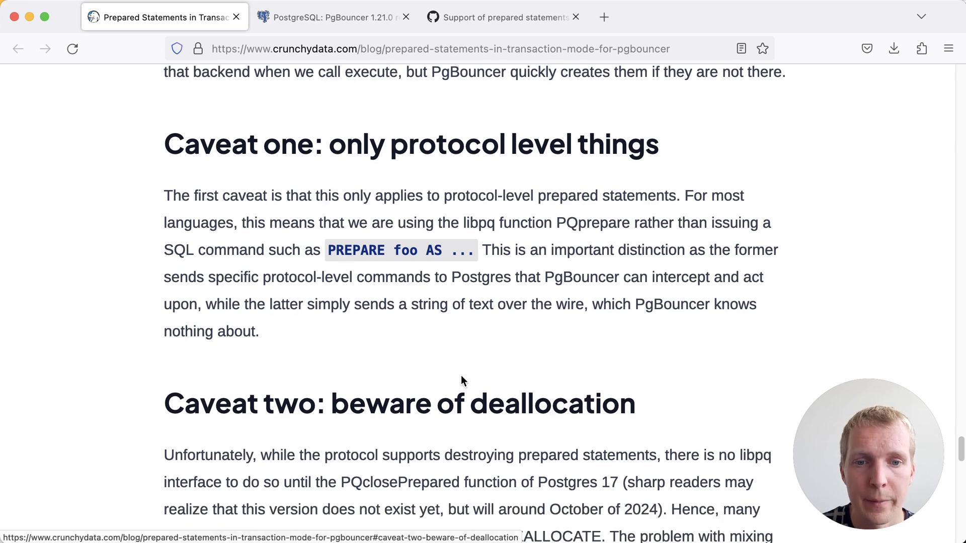
# Step: Read 'Caveat two: beware of deallocation', including the DESTROY error and pg_skip_deallocate workaround
pyautogui.scroll(-3)
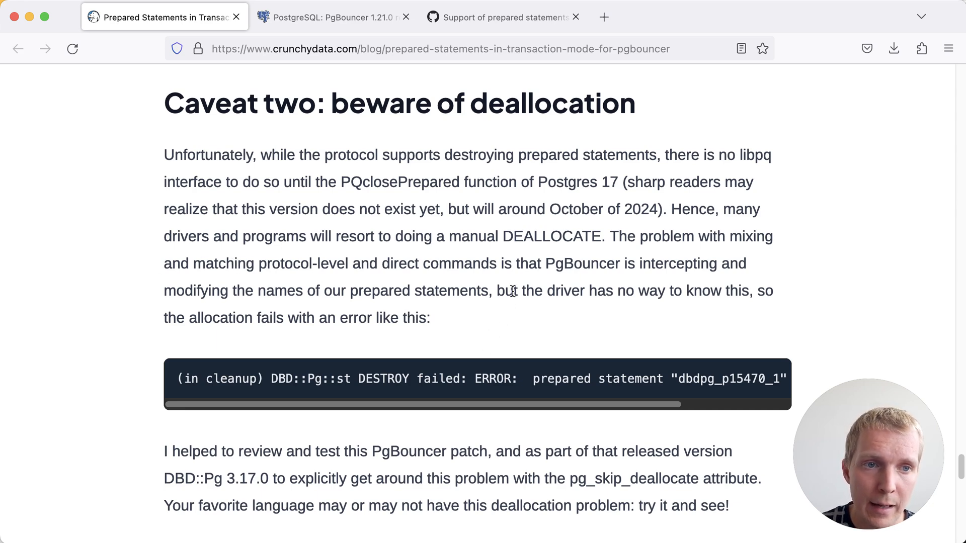
pyautogui.moveTo(513, 310)
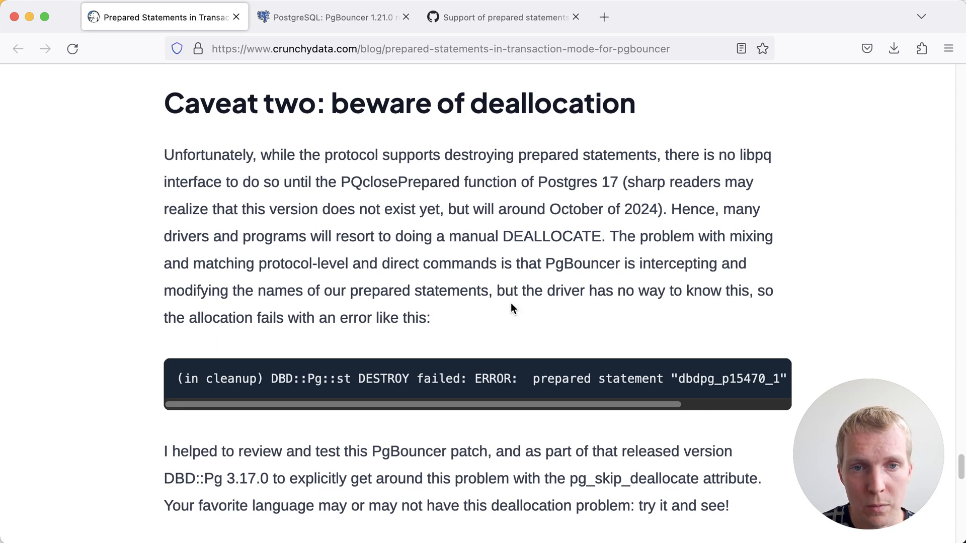
pyautogui.moveTo(550, 308)
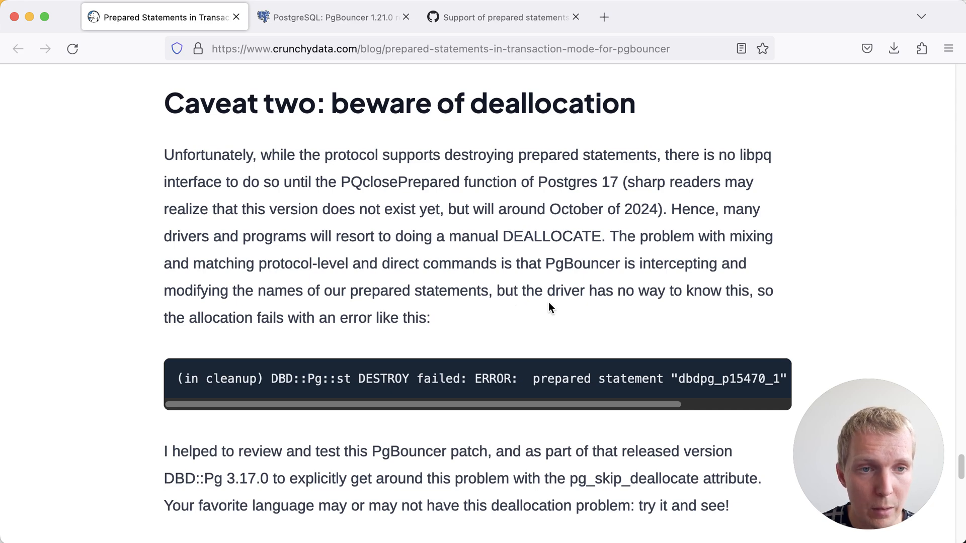
pyautogui.moveTo(539, 412)
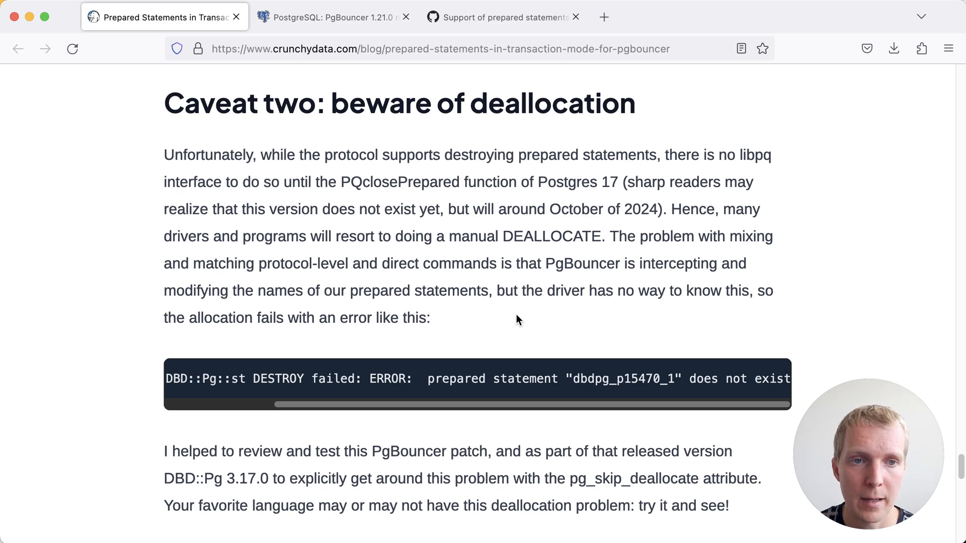
pyautogui.scroll(-3)
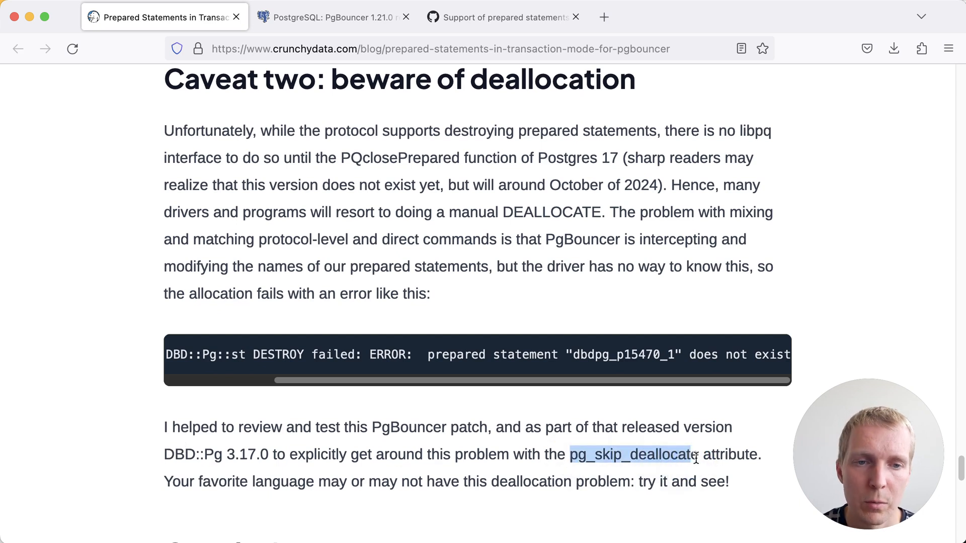
pyautogui.moveTo(668, 447)
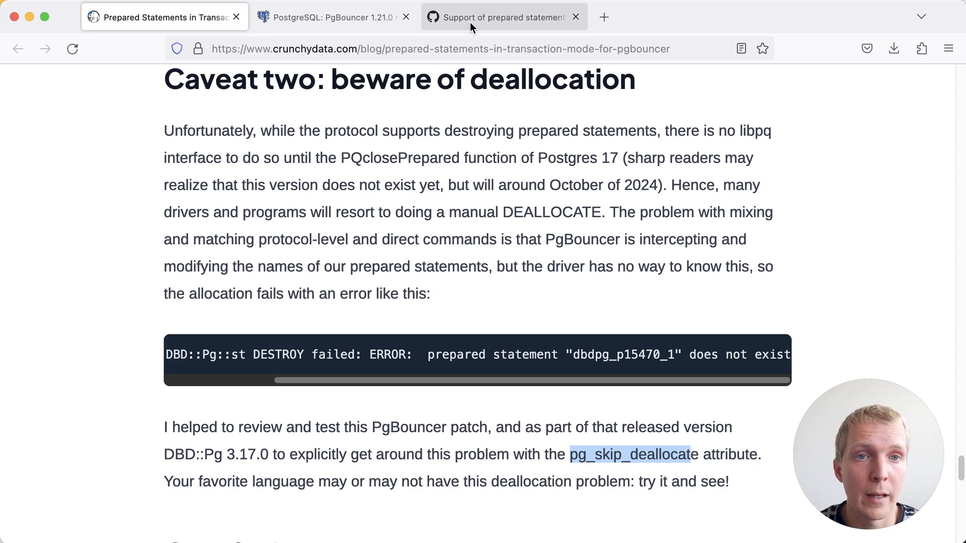
# Step: Switch to the GitHub tab for pgbouncer PR #845, 'Support of prepared statements', and skim it
pyautogui.click(503, 17)
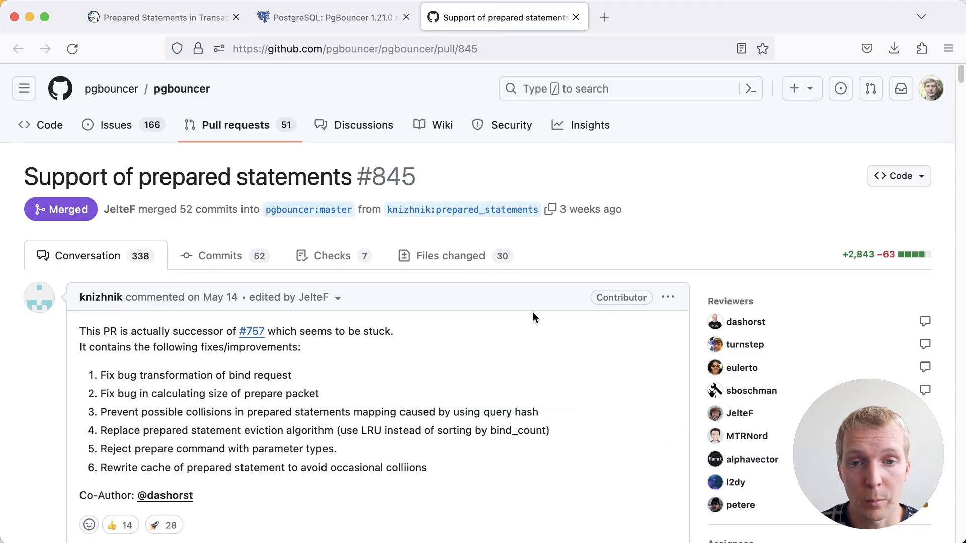
pyautogui.moveTo(498, 362)
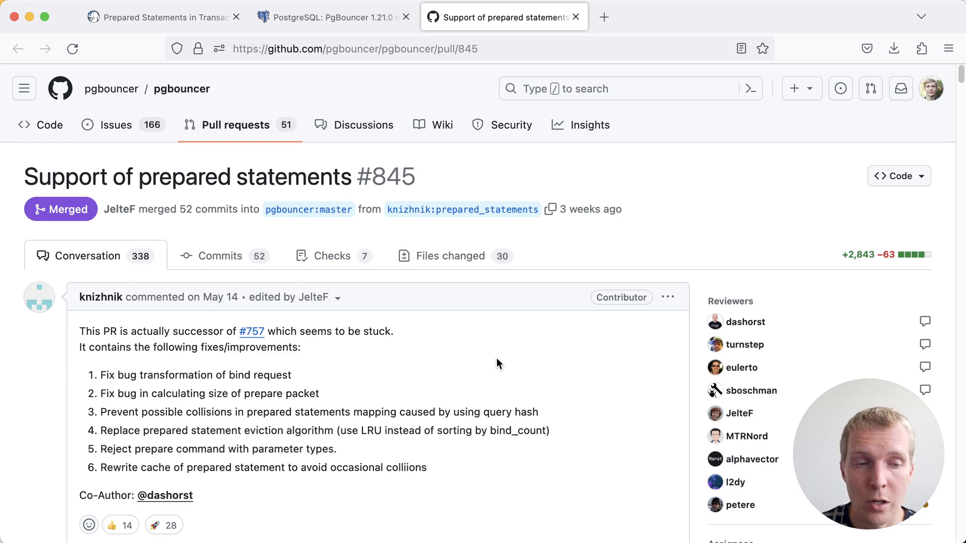
pyautogui.scroll(-3)
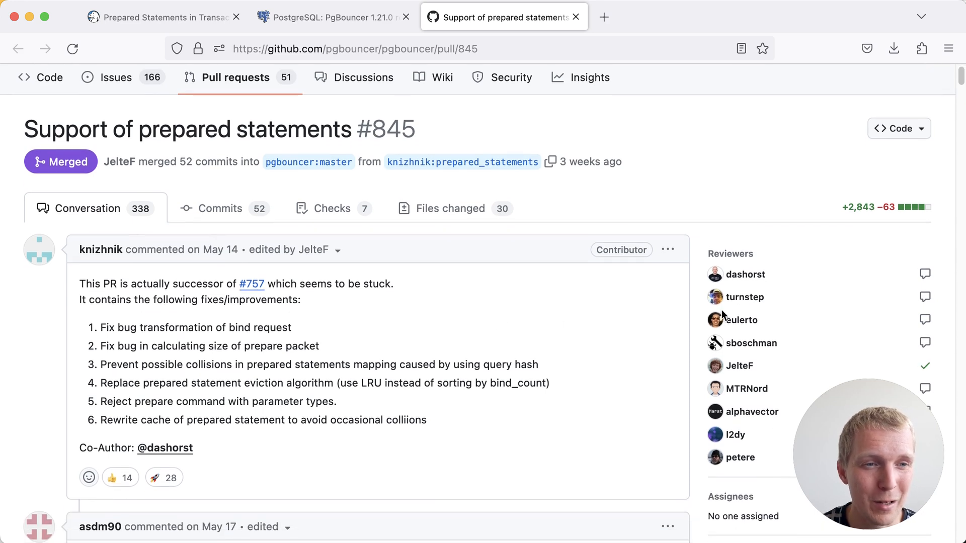
pyautogui.moveTo(642, 357)
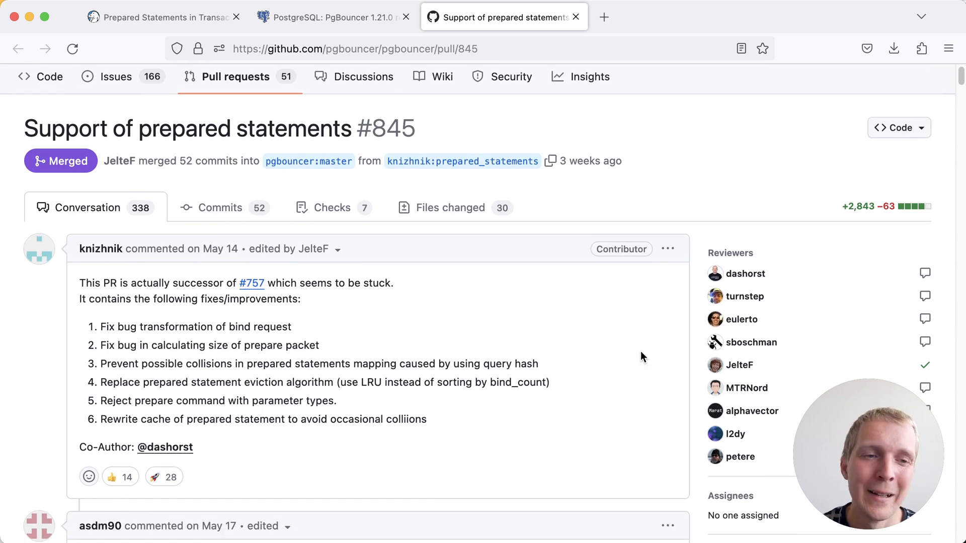